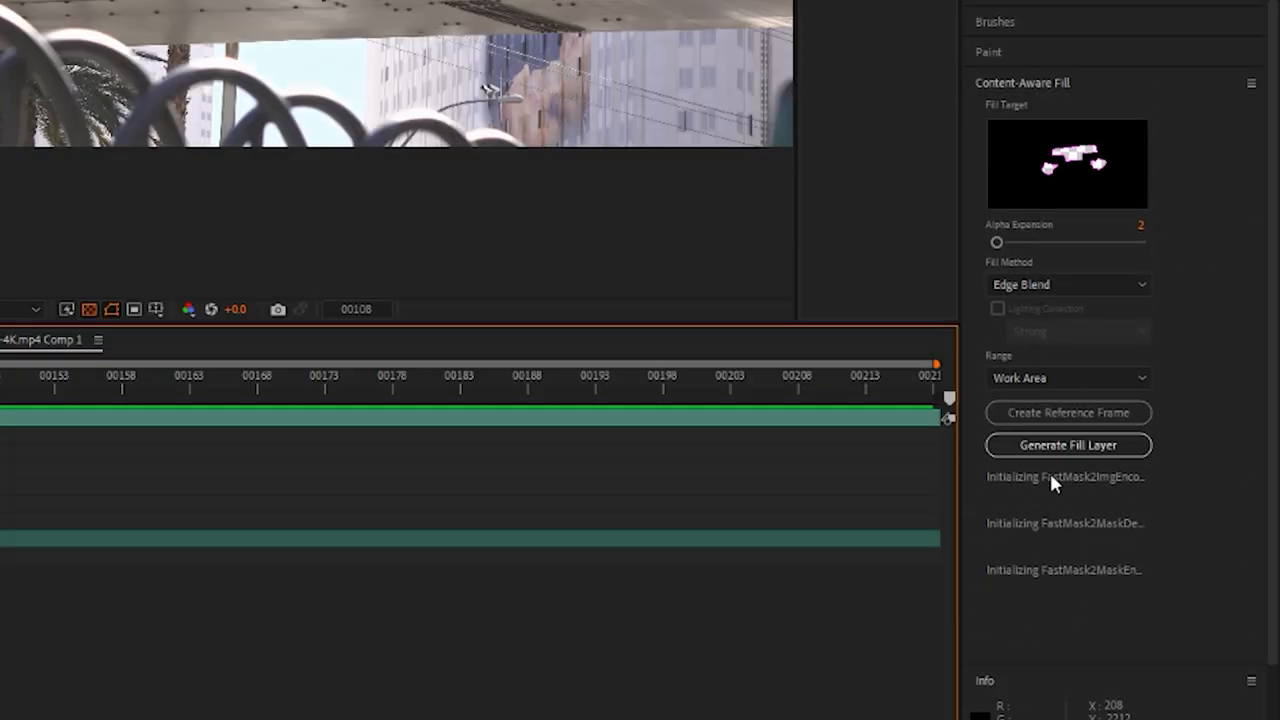
mouse_move(1068, 444)
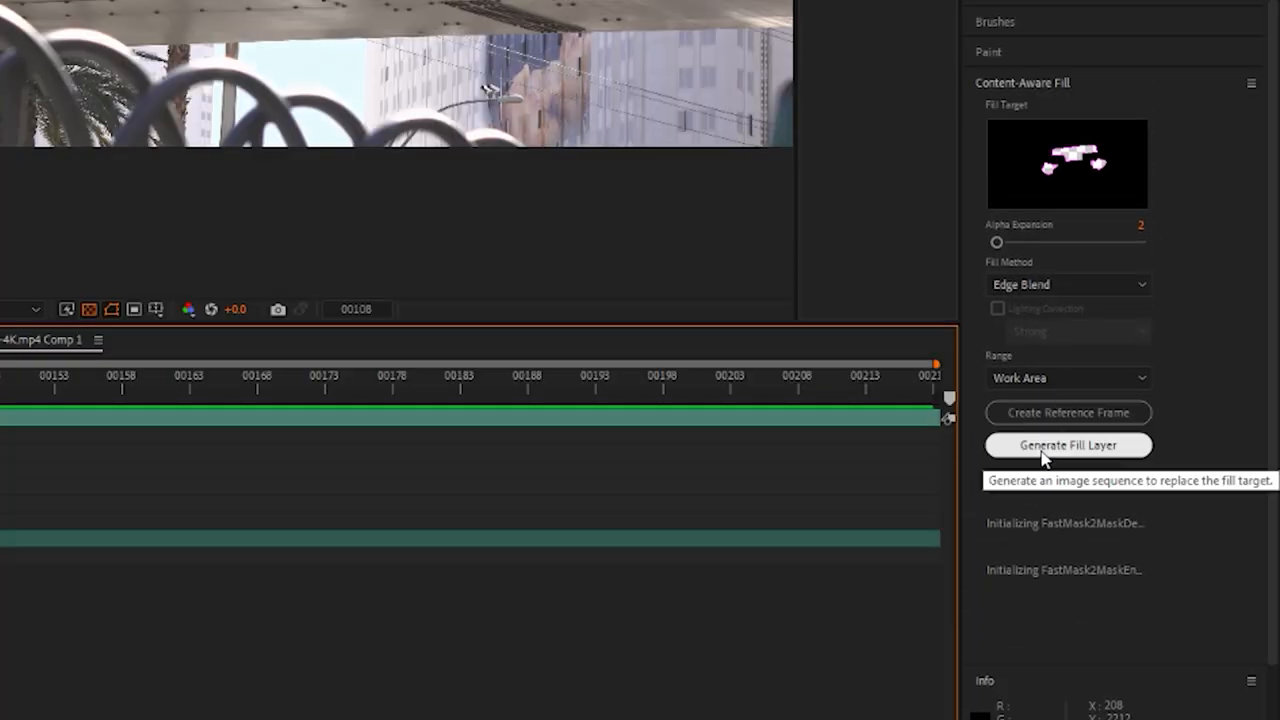
- Generate the Content-Aware Fill layer that removes the sign's letters
click(1068, 444)
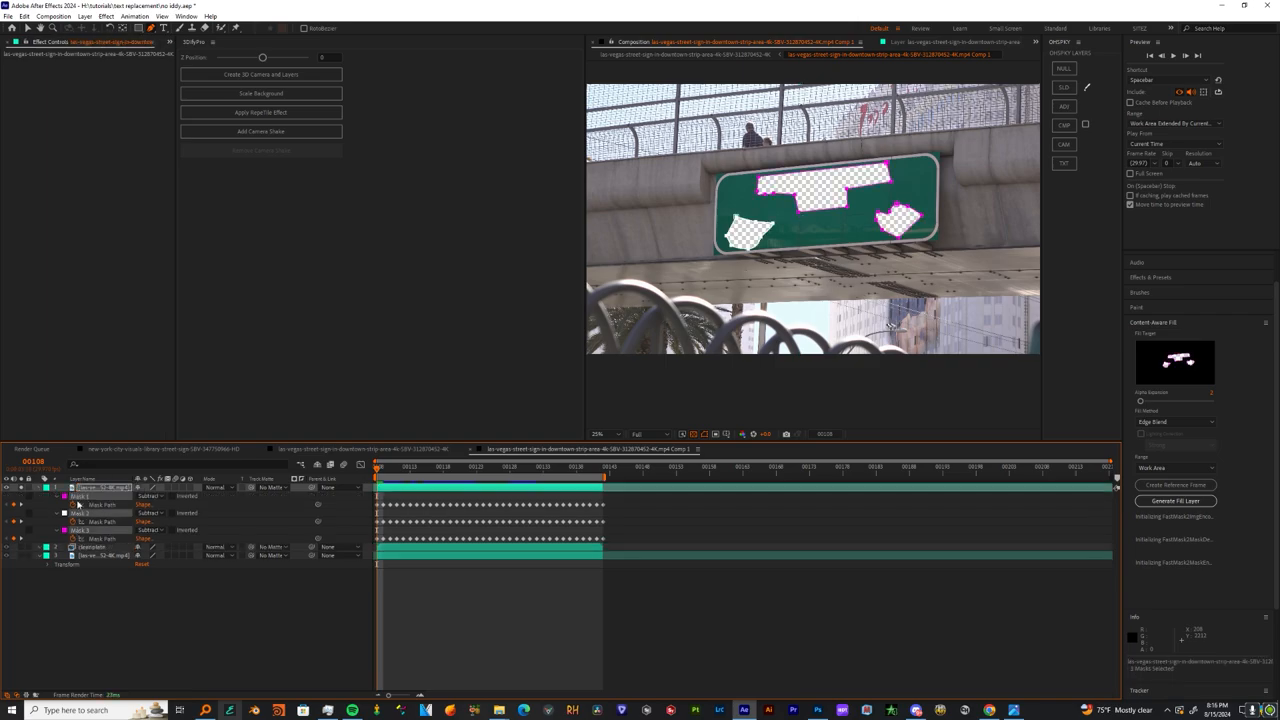
click(1176, 500)
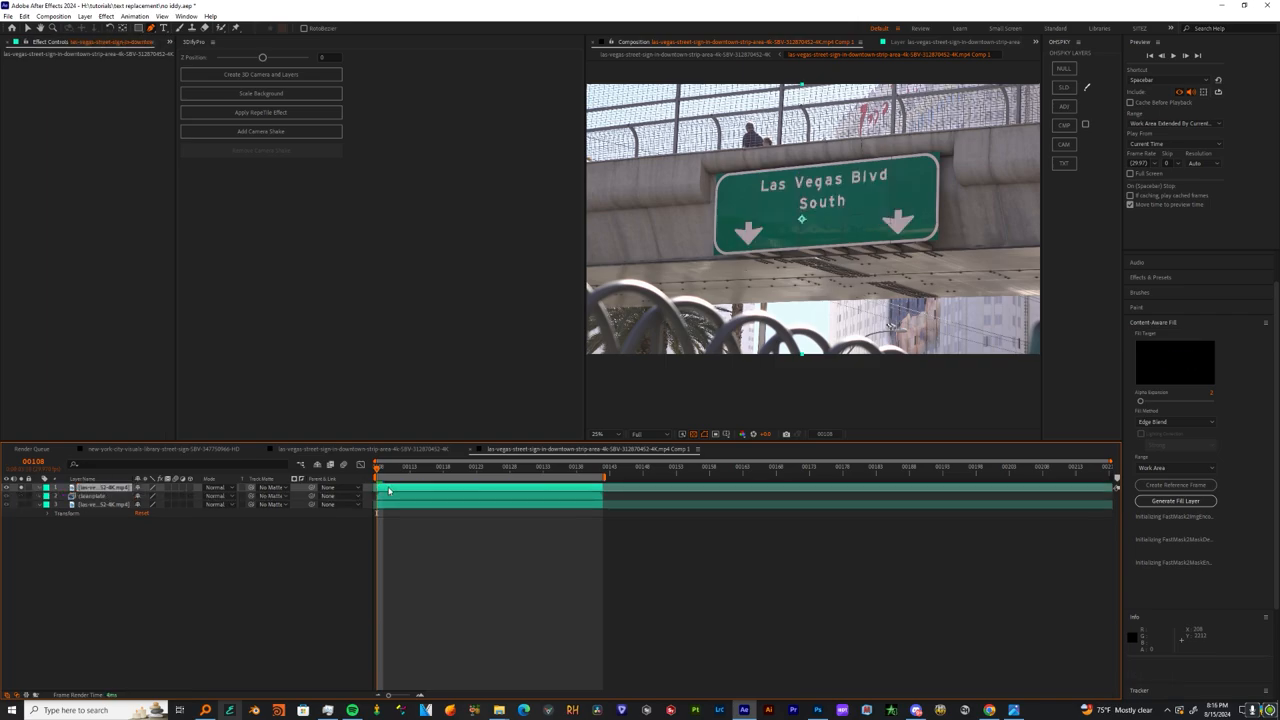
- Start pre-composing the layer from its context menu
right_click(420, 490)
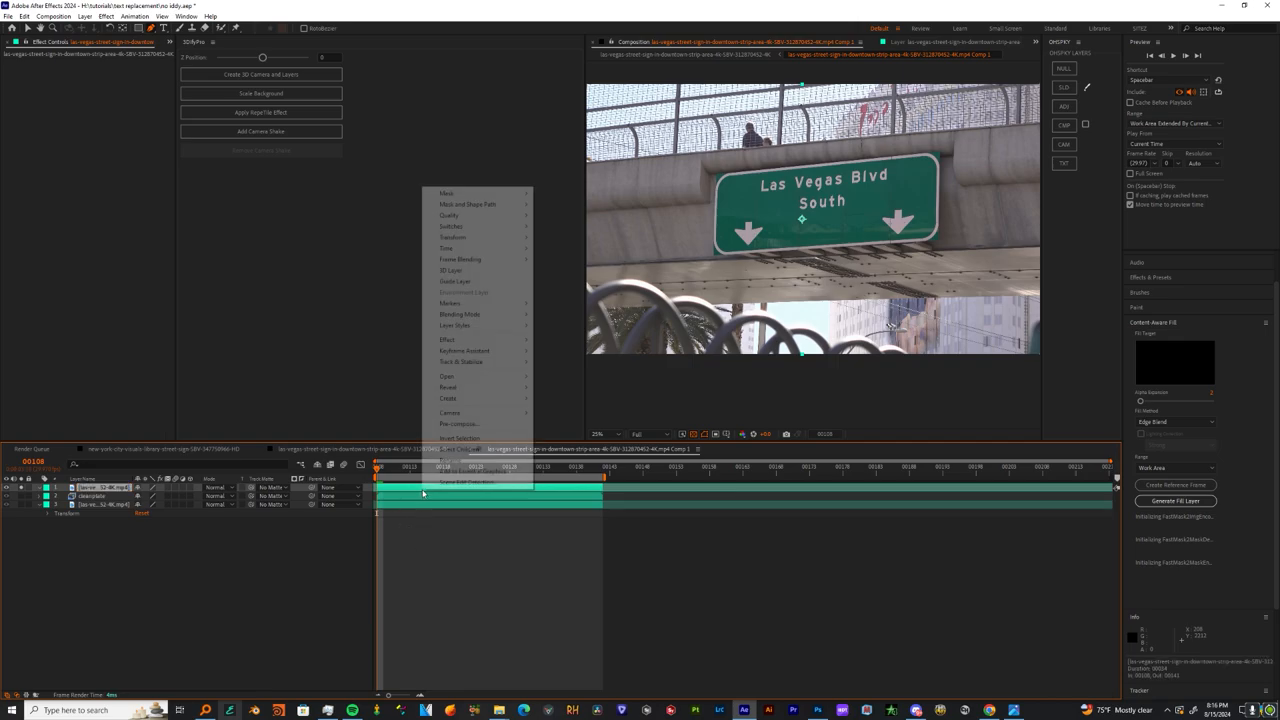
click(458, 424)
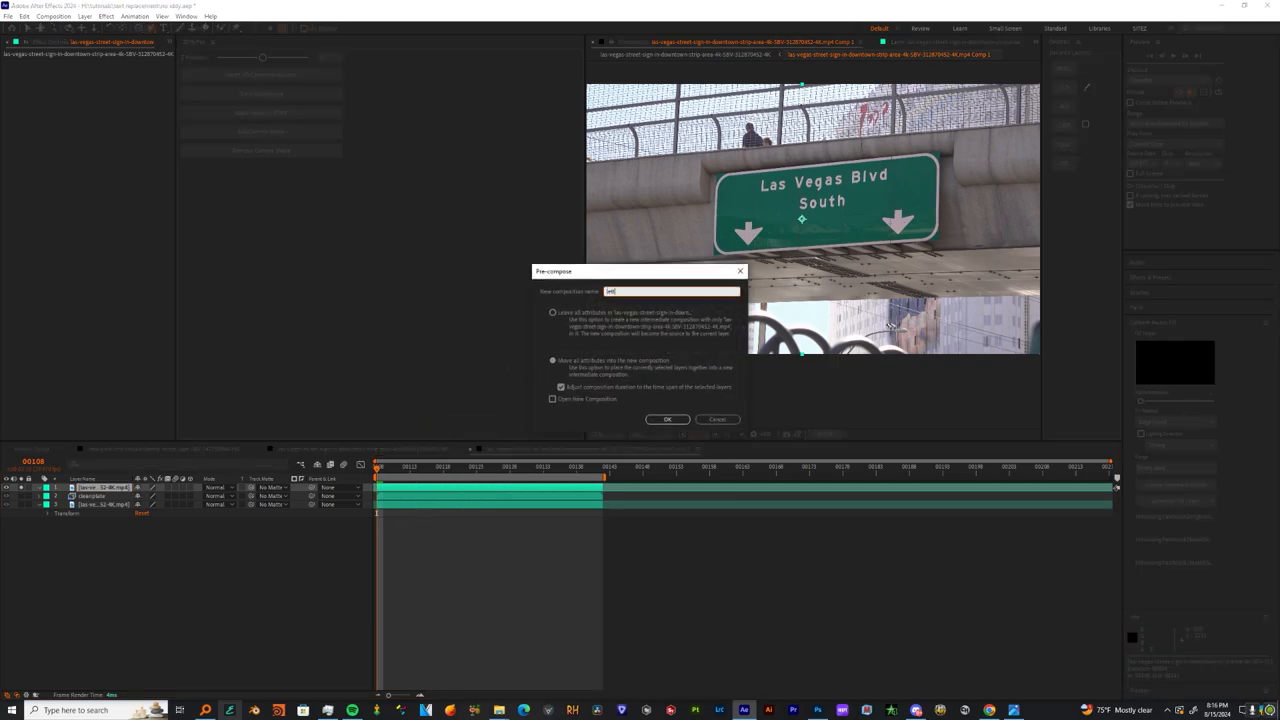
- Confirm the new precomposition holding the Las Vegas Blvd South lettering
click(668, 420)
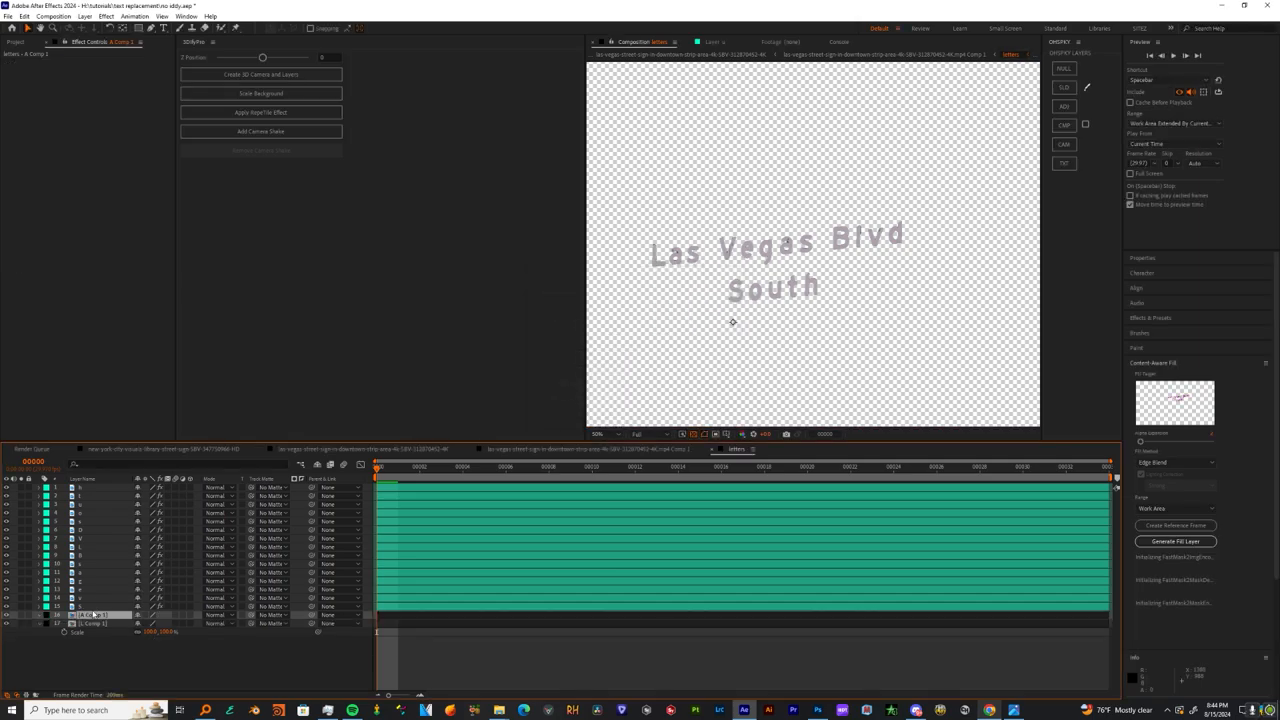
- Launch Mocha AE on the highway sign footage layer
click(54, 16)
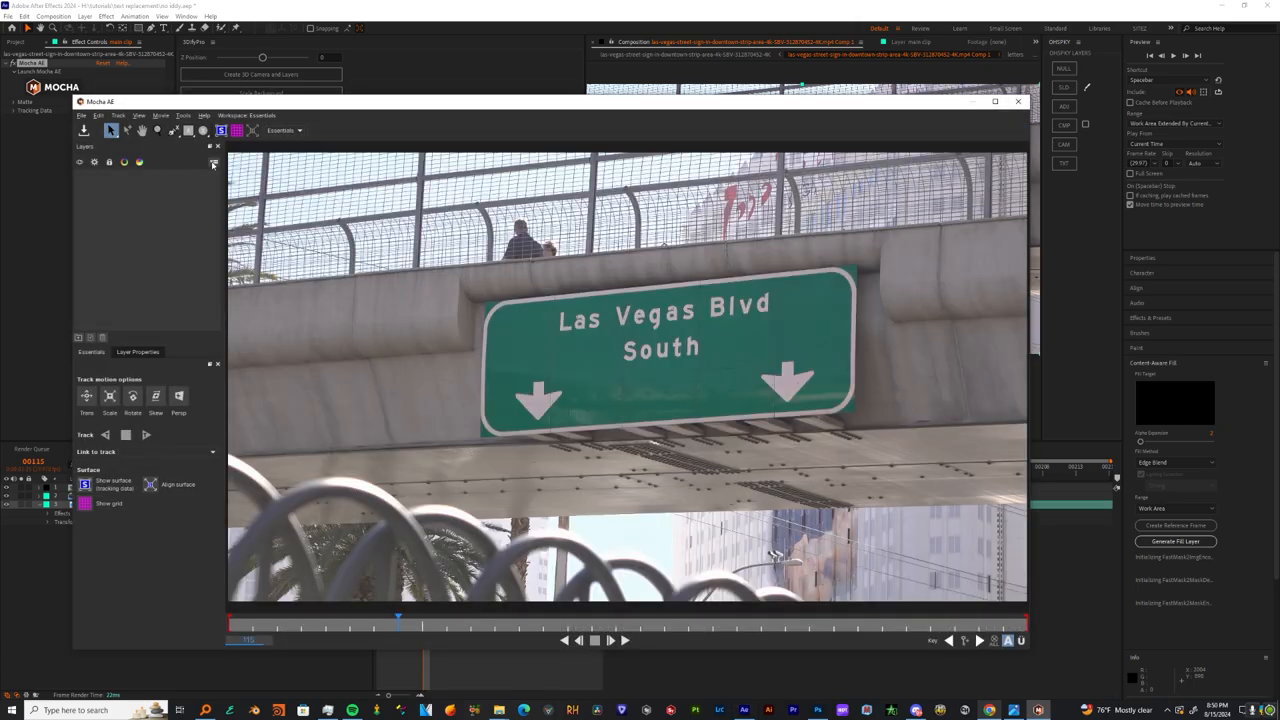
- Draw an X-spline tracking shape around the green sign's corners
click(174, 130)
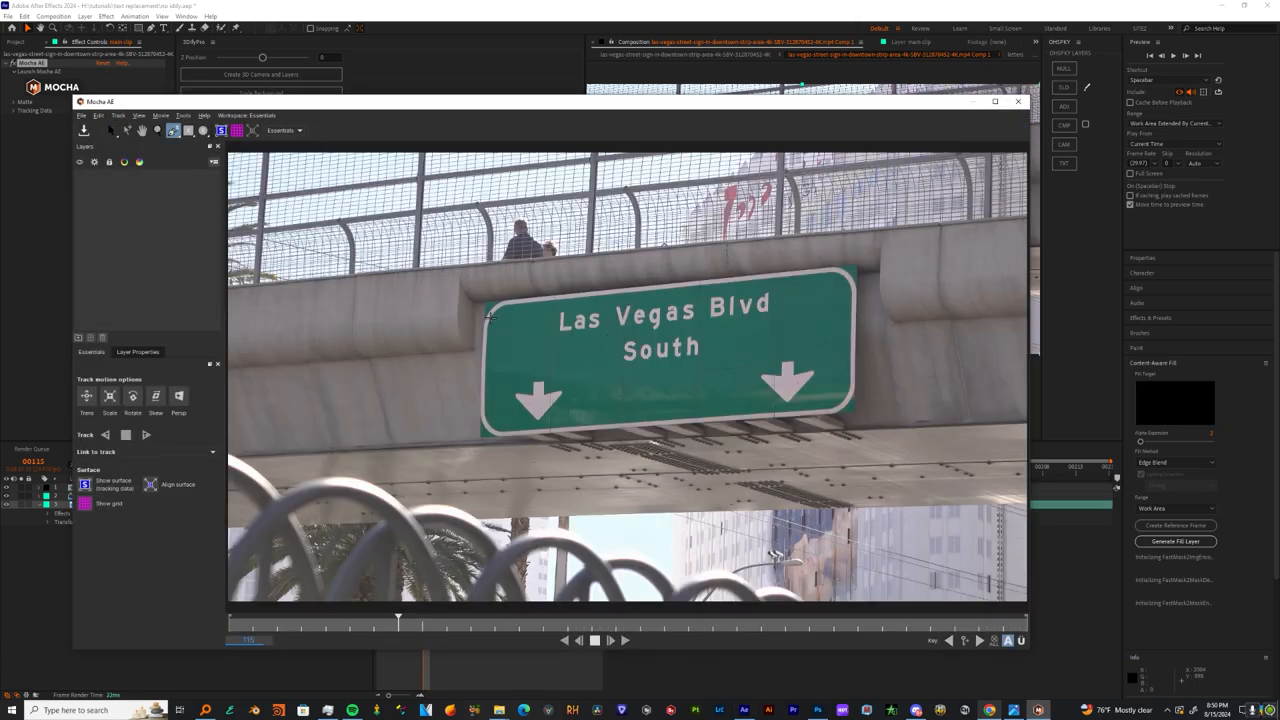
click(490, 316)
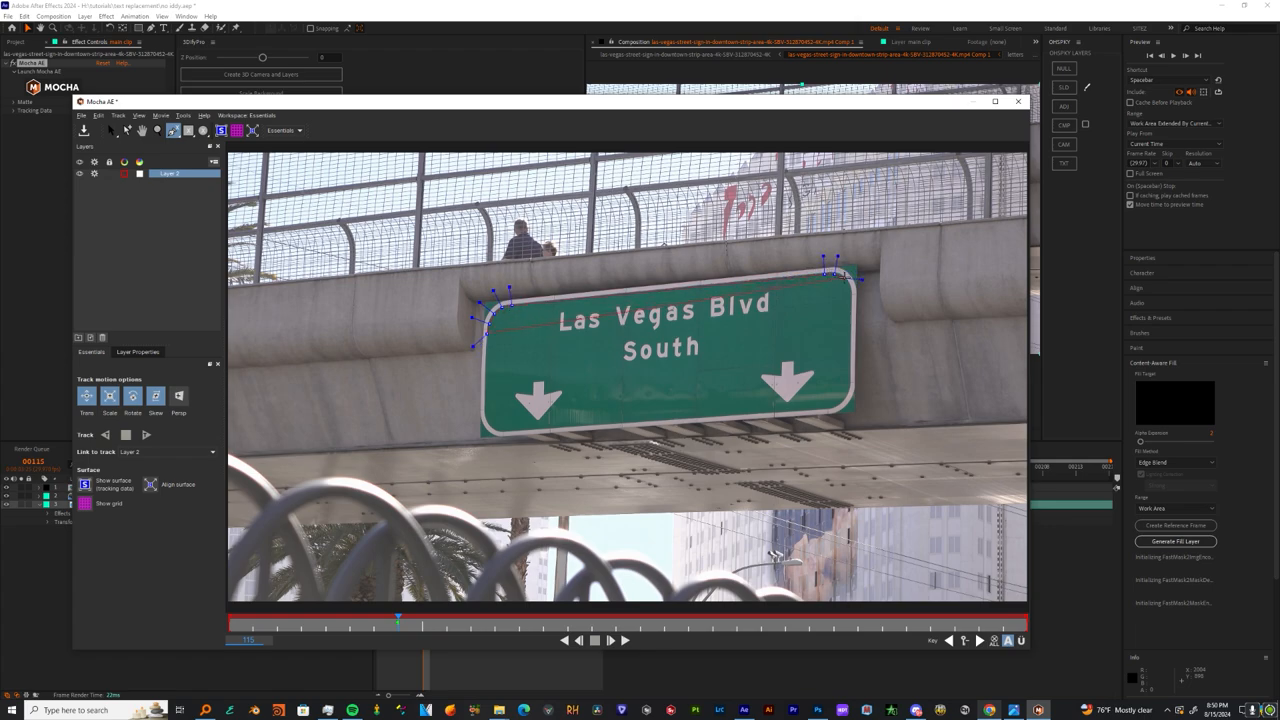
drag(832, 264, 852, 310)
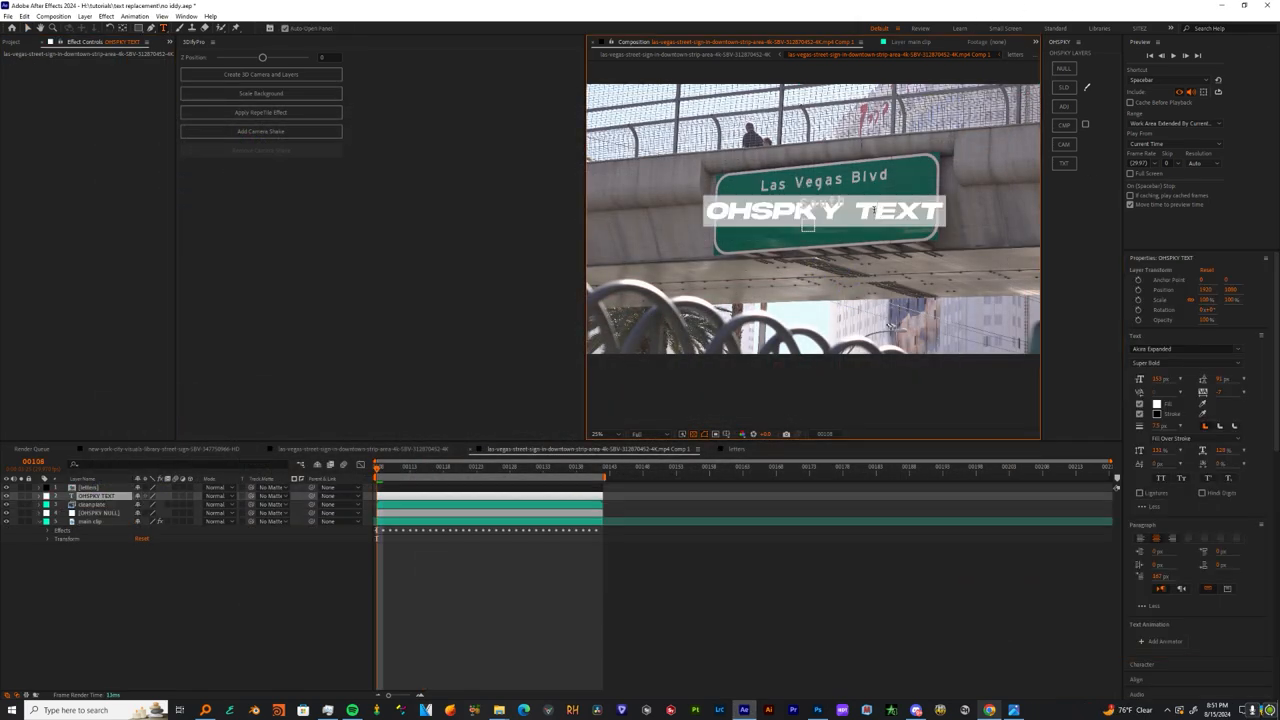
- Make the text layer read 'Subscribe' in Highway Gothic Expanded
text(SUBSCRIB)
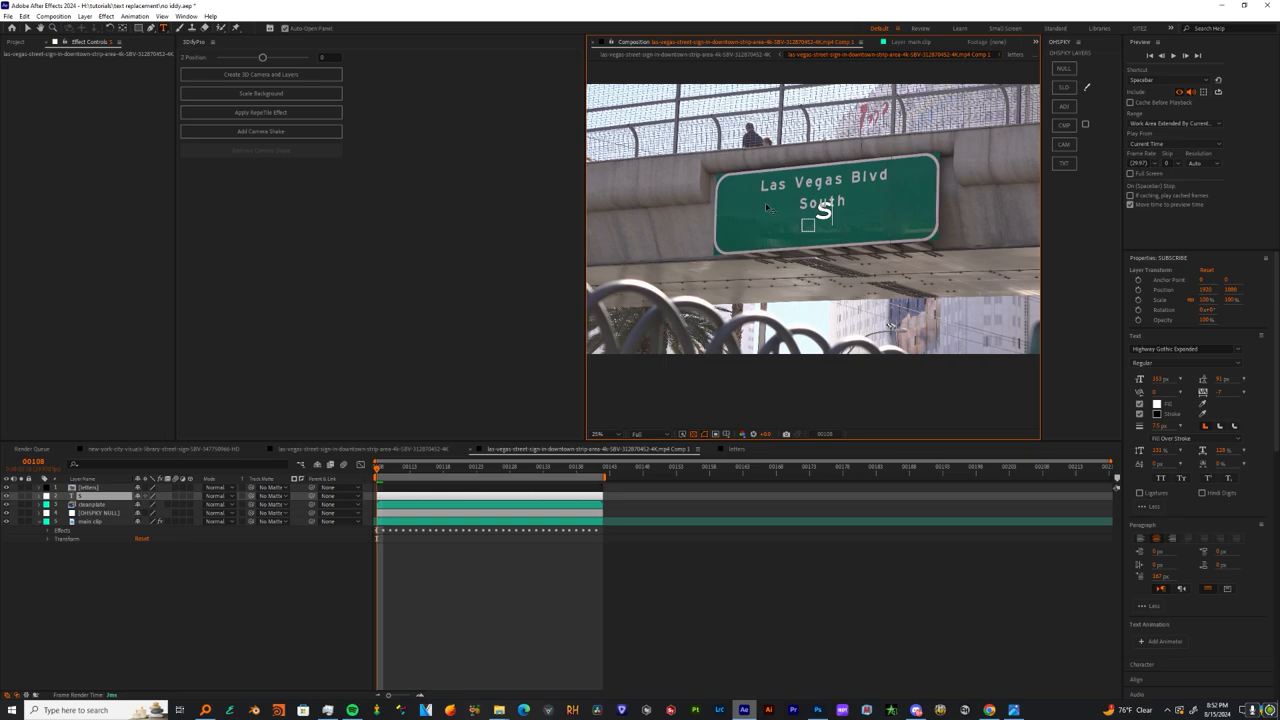
text(ubSC)
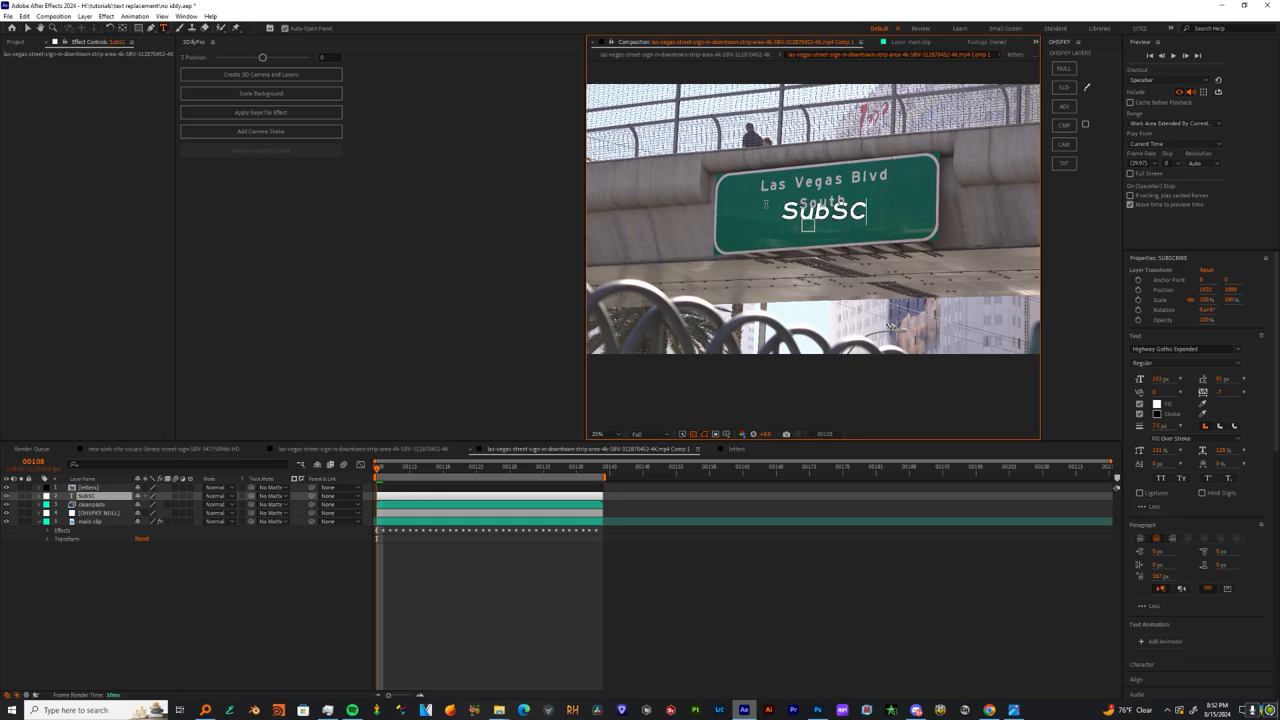
text(ribe)
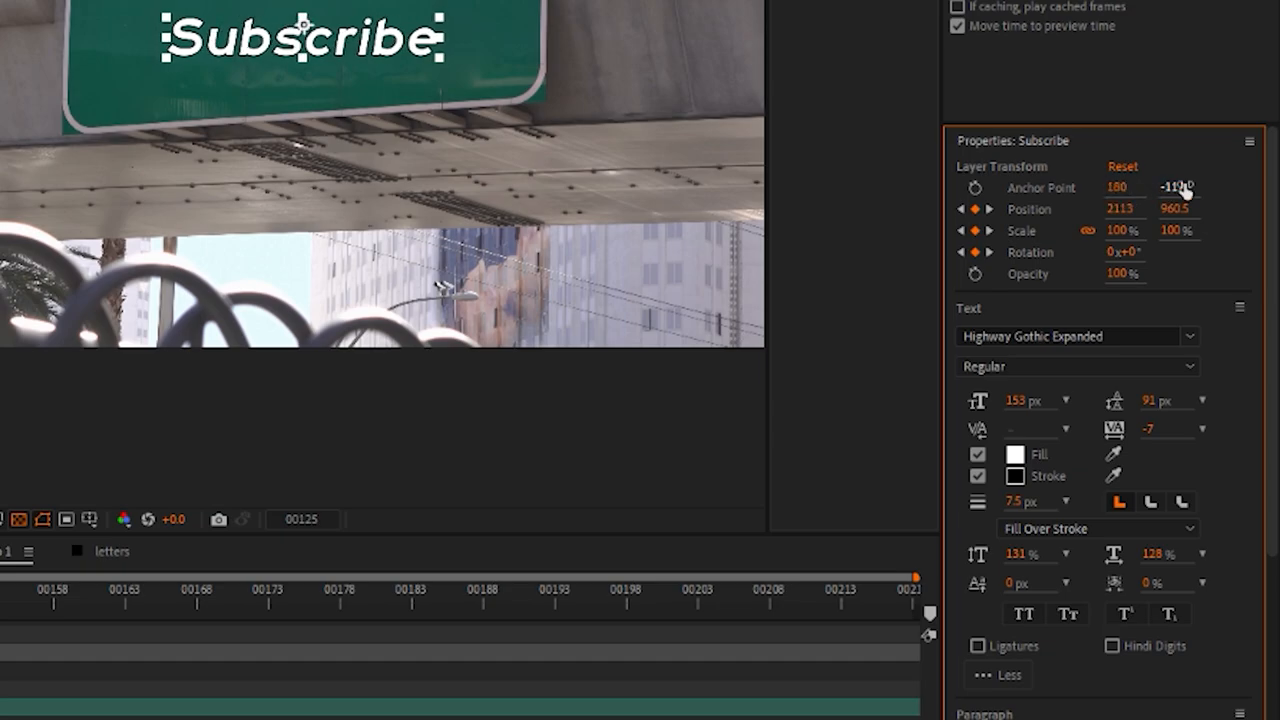
- Shift the Subscribe text's anchor point to centre it on the sign
drag(1170, 188, 1170, 188)
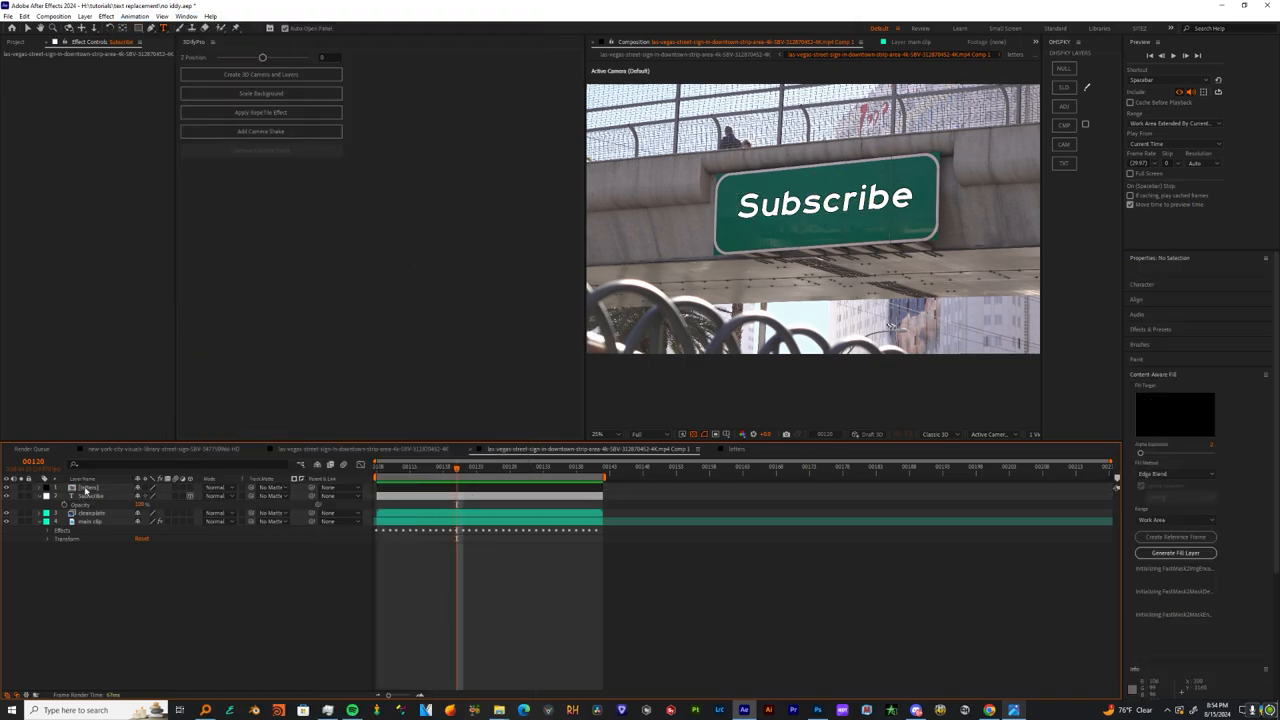
click(184, 16)
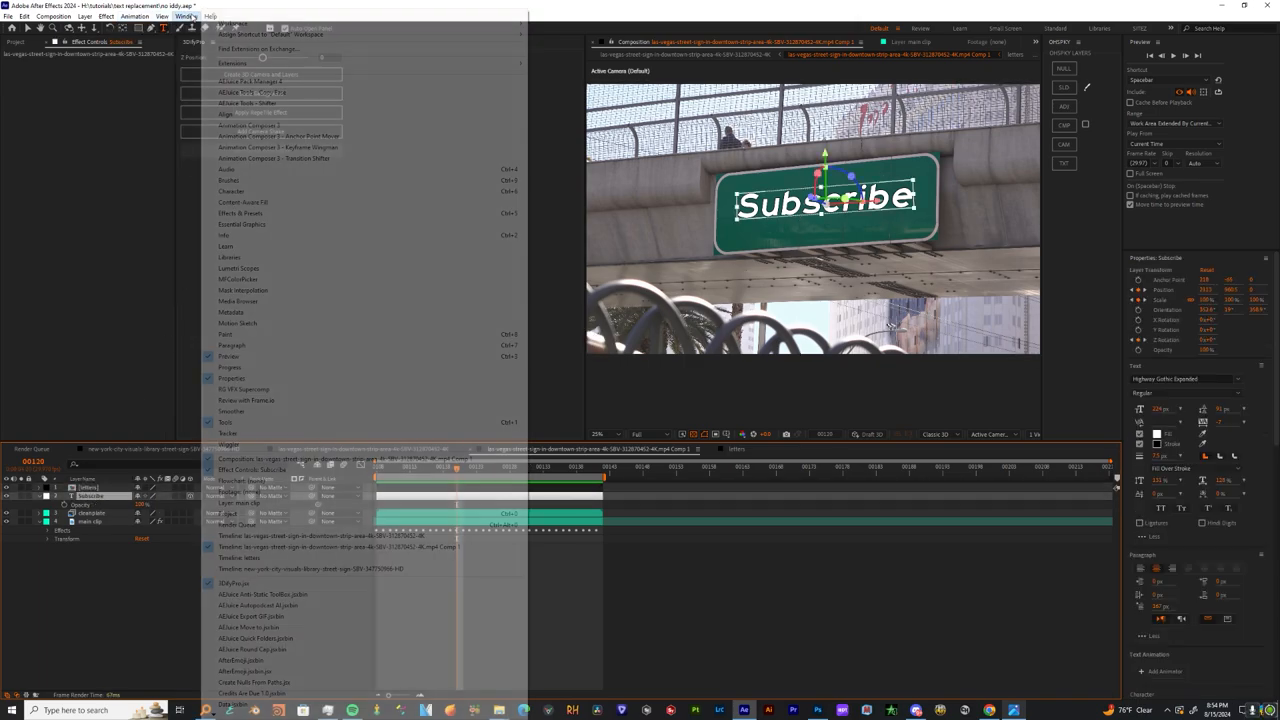